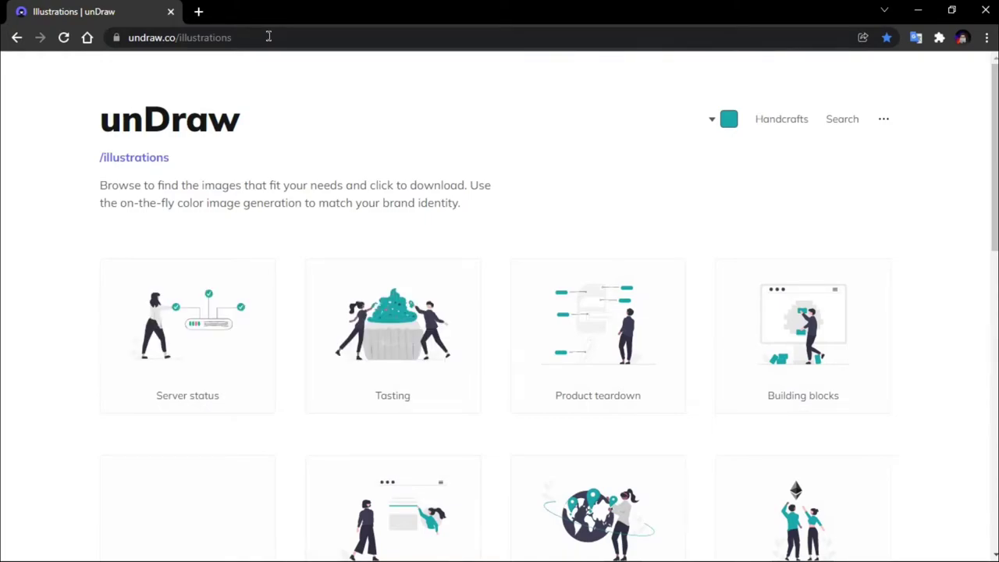
Search unDraw illustrations for 'login', listing Login, Mobile login, Secure login and Enter
scroll("down", 3)
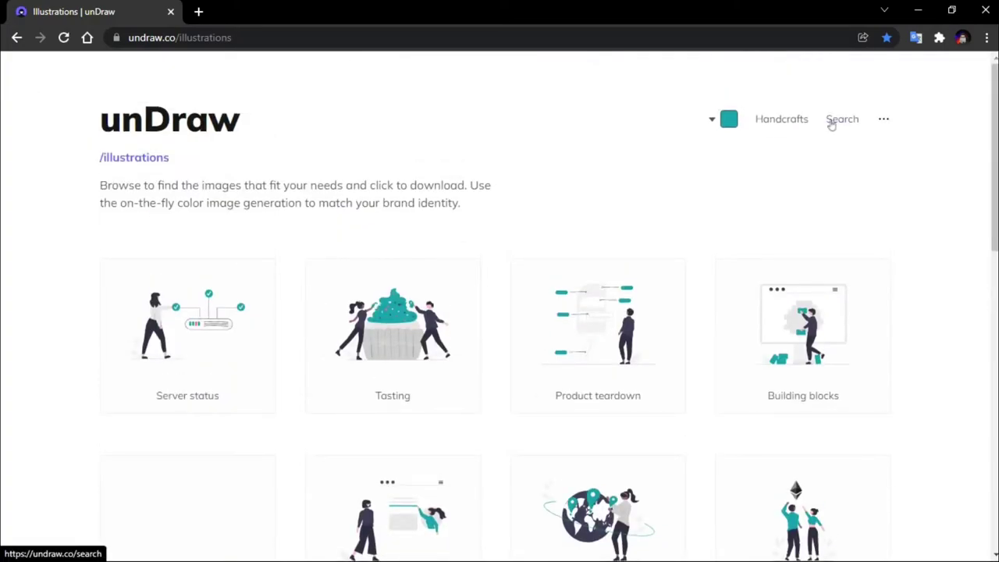
left_click(843, 119)
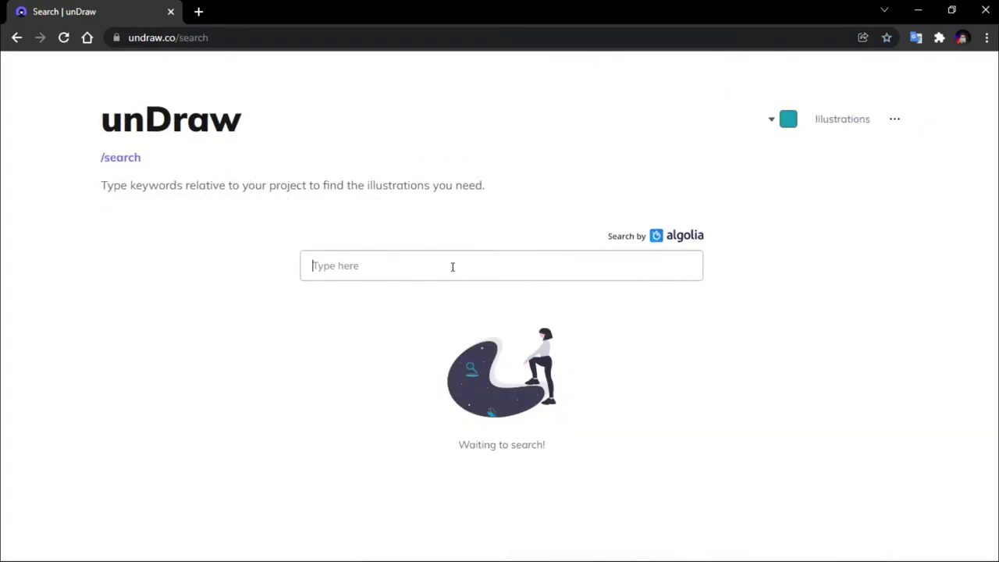
type("login")
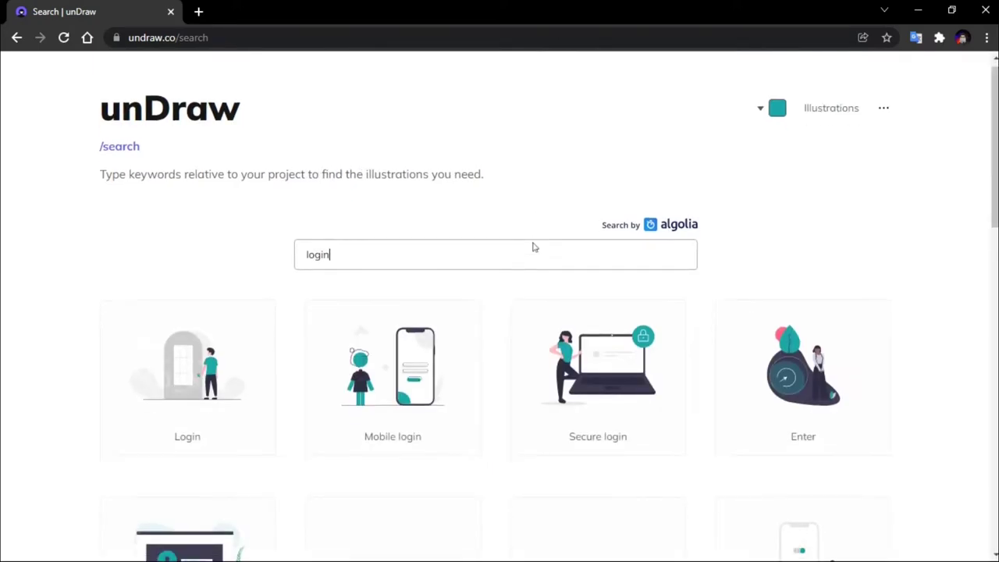
scroll("down", 3)
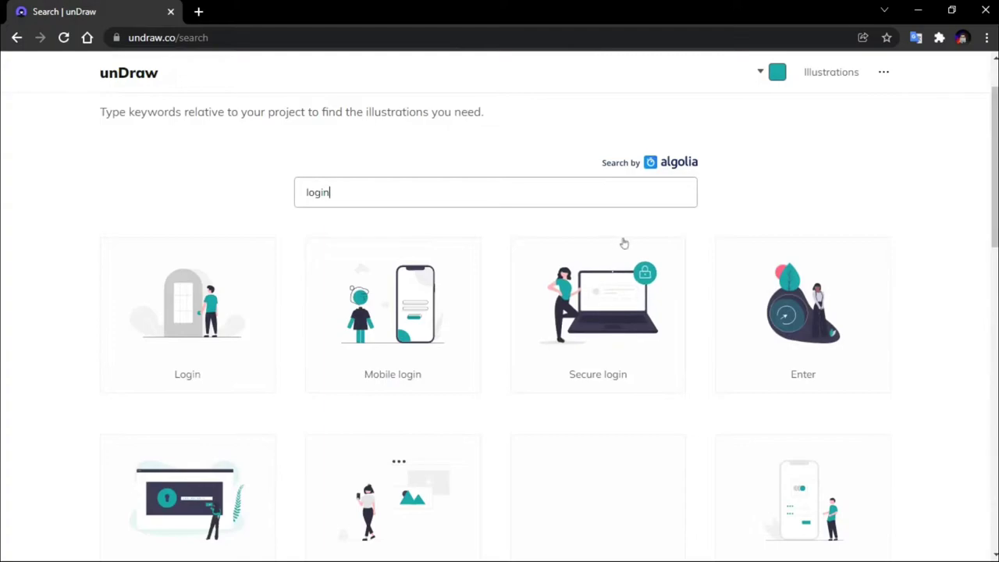
Change the accent colour swatch from teal to blue, recolouring the login results
left_click(777, 72)
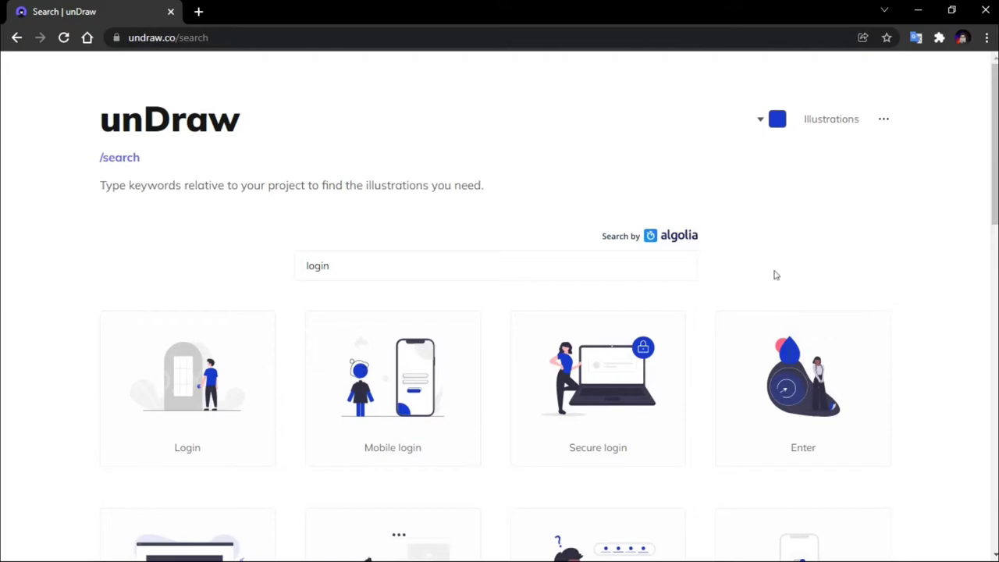
scroll("down", 3)
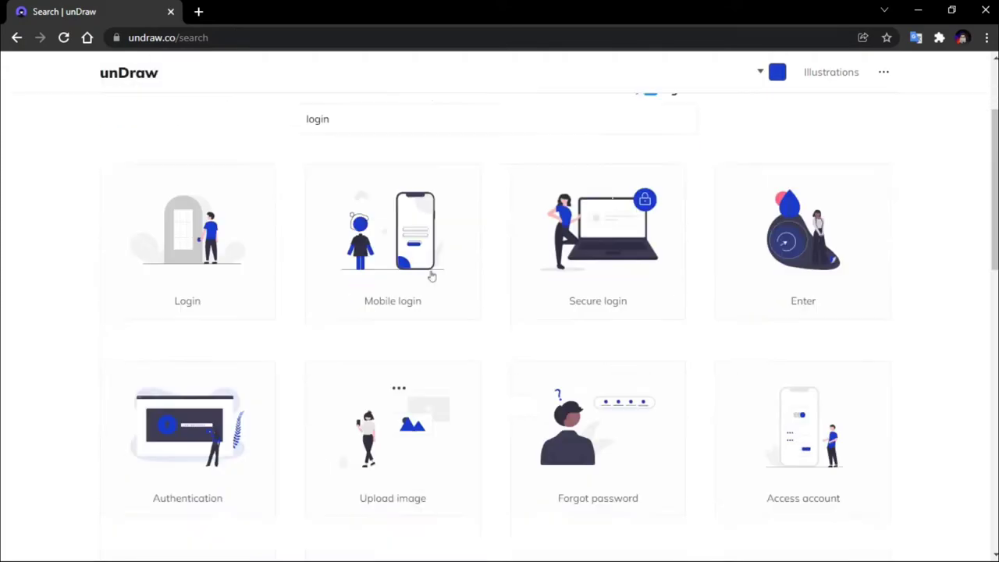
Bring up the Mobile login download dialog with its SVG and PNG options
left_click(393, 234)
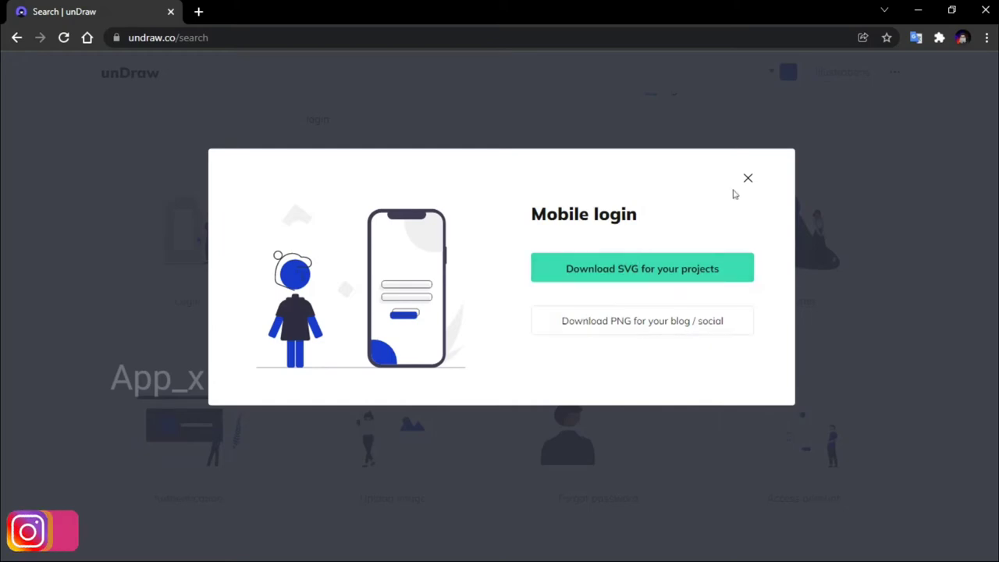
left_click(747, 178)
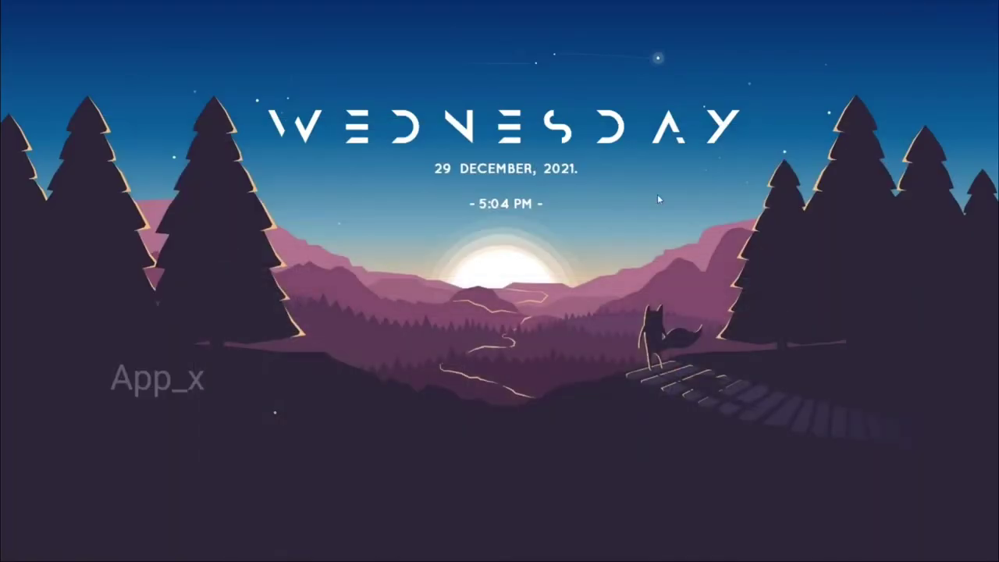
mouse_move(622, 254)
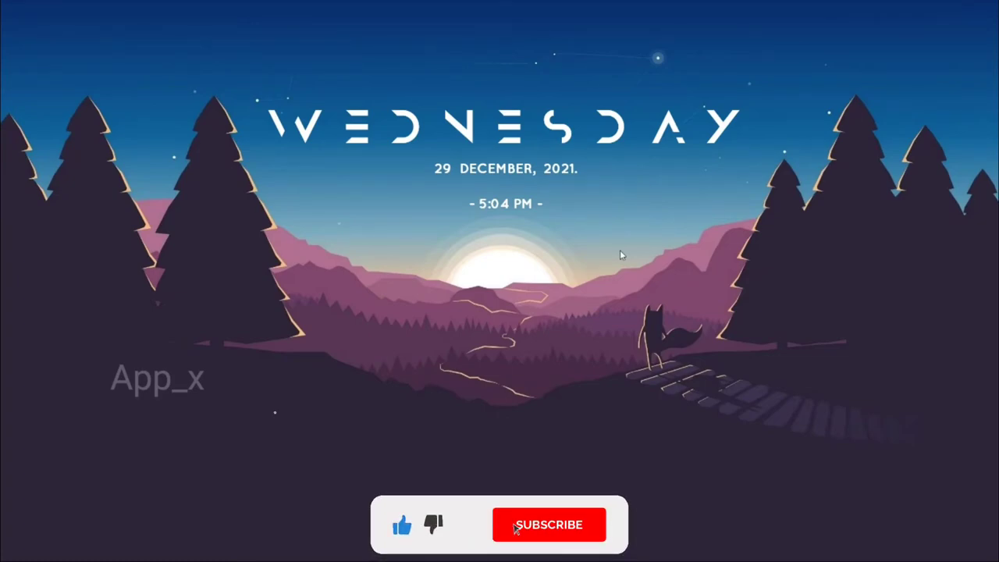
Leave unDraw so the desktop wallpaper fills the screen
left_click(549, 524)
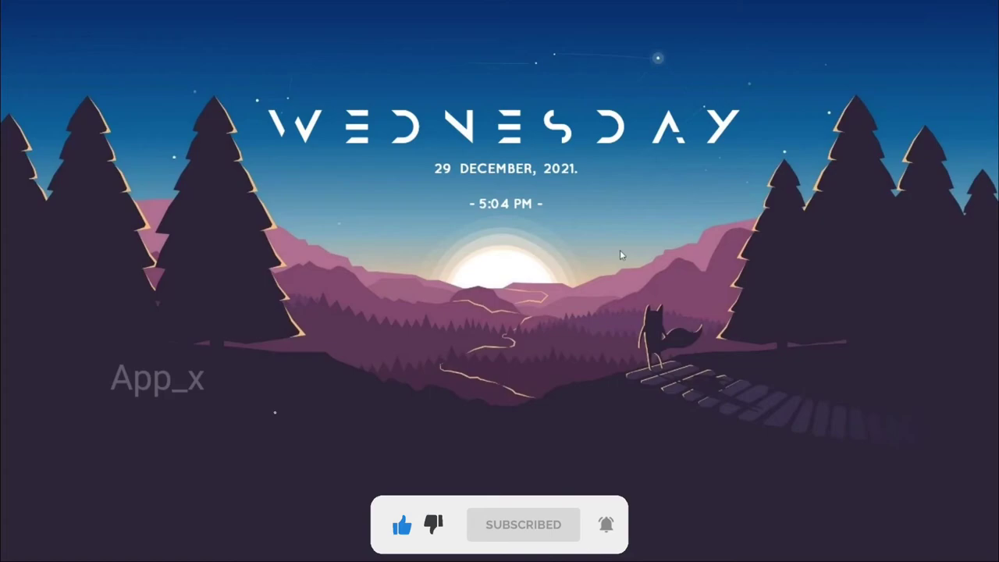